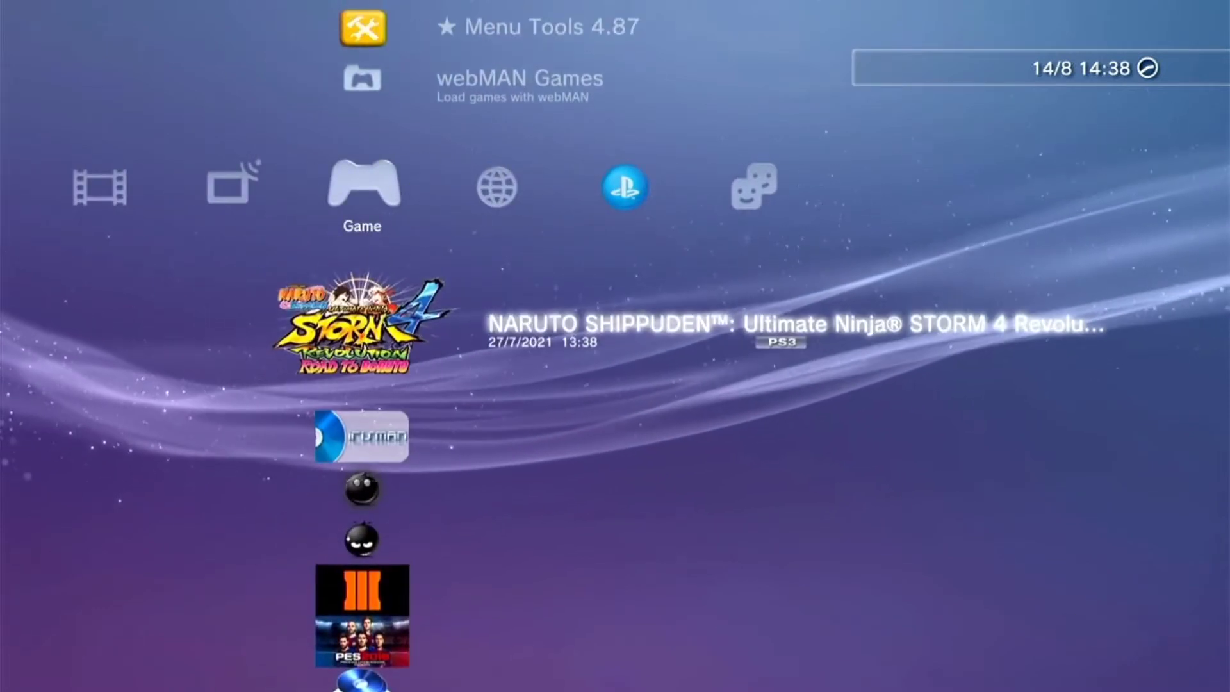
- Launch multiMAN (mmCM) from the XMB Game column
{"action": "scroll", "scroll_direction": "down", "scroll_amount": 3}
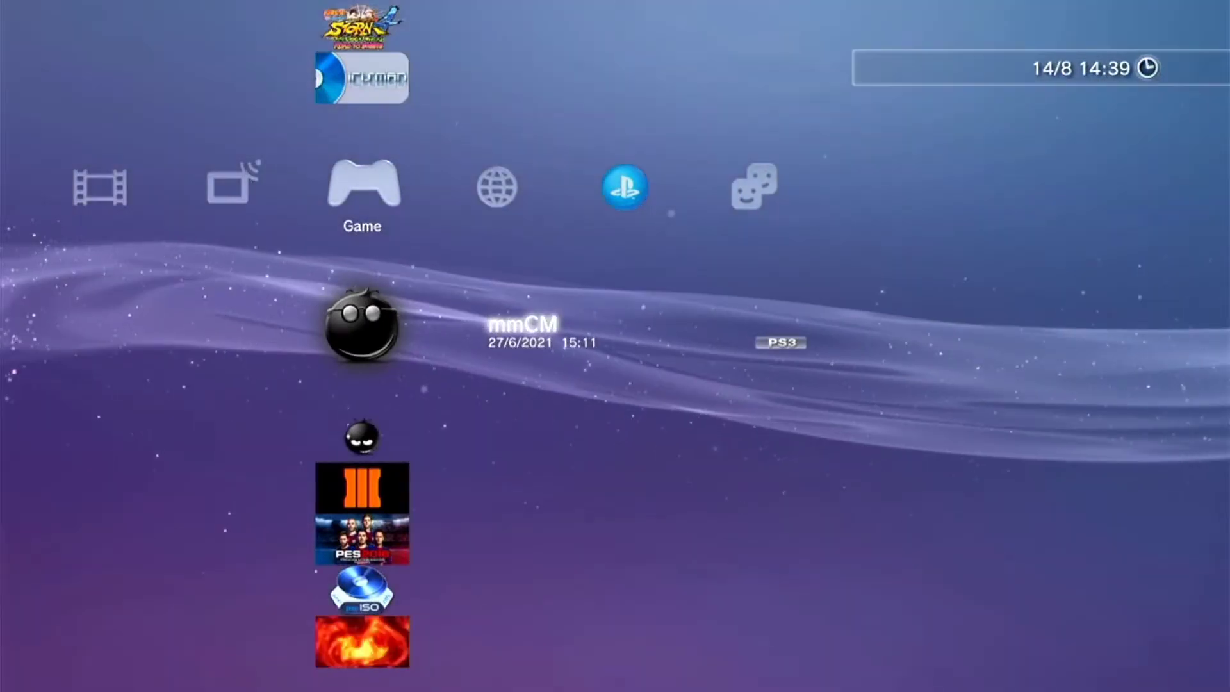
{"action": "left_click", "coordinate": [364, 332]}
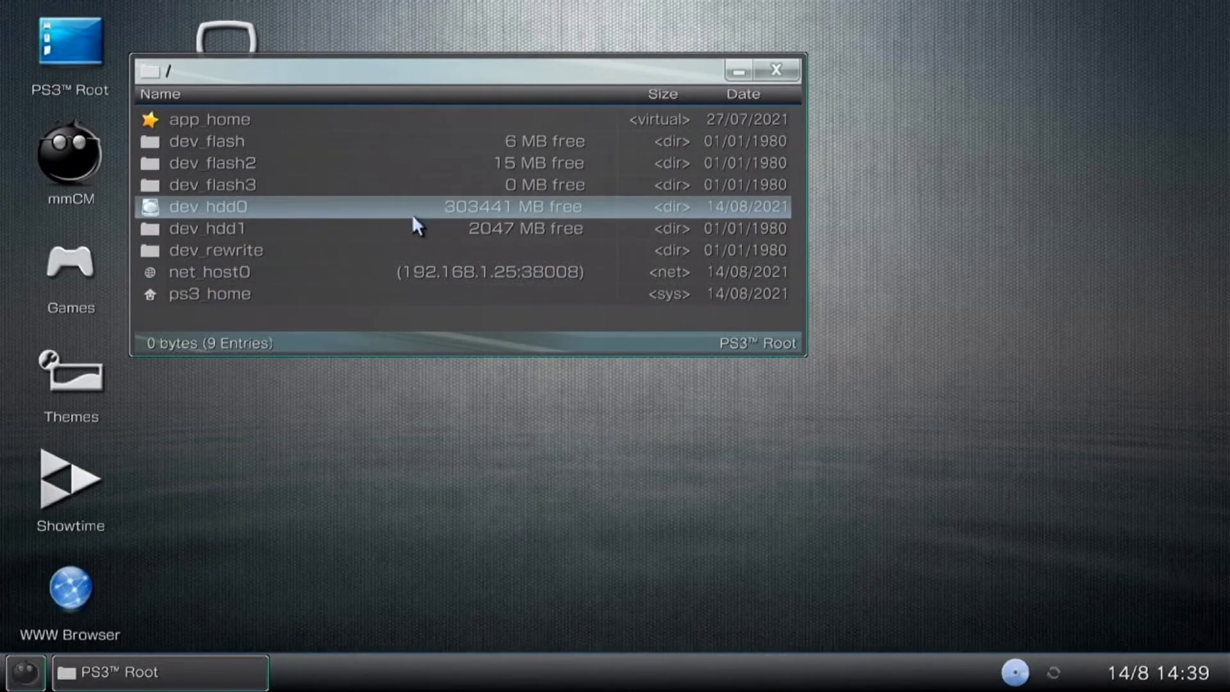
- Browse into dev_hdd0/game to list the installed game ID folders
{"action": "double_click", "coordinate": [207, 206]}
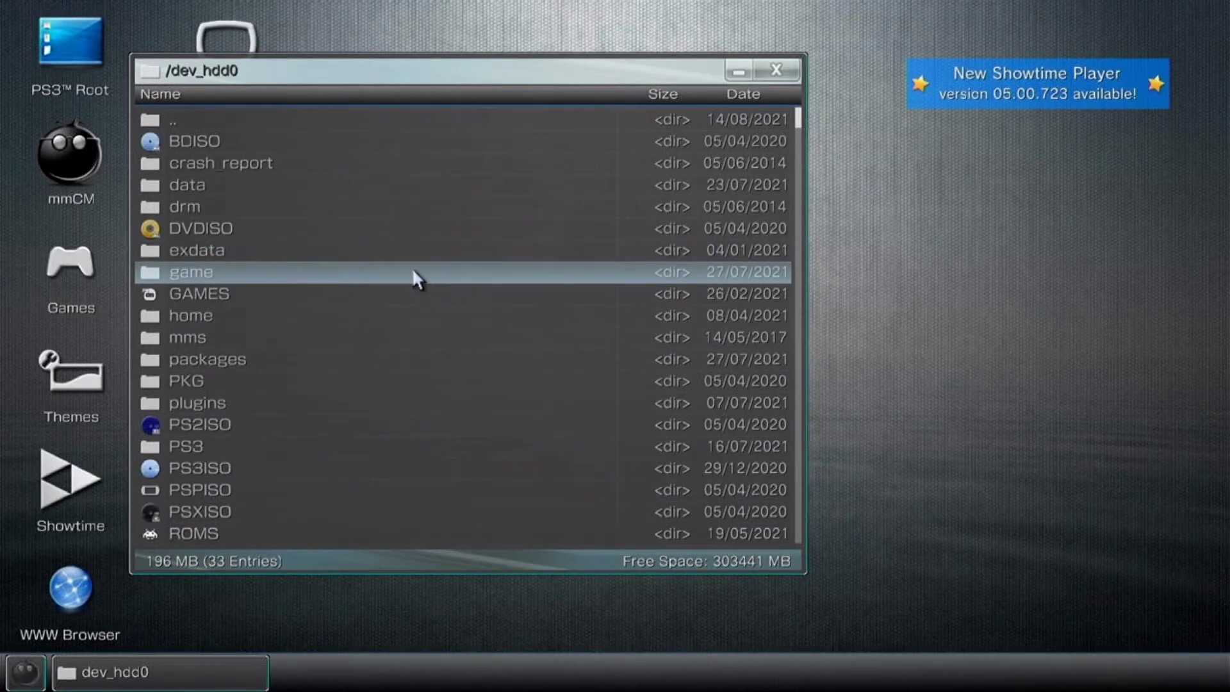
{"action": "double_click", "coordinate": [190, 272]}
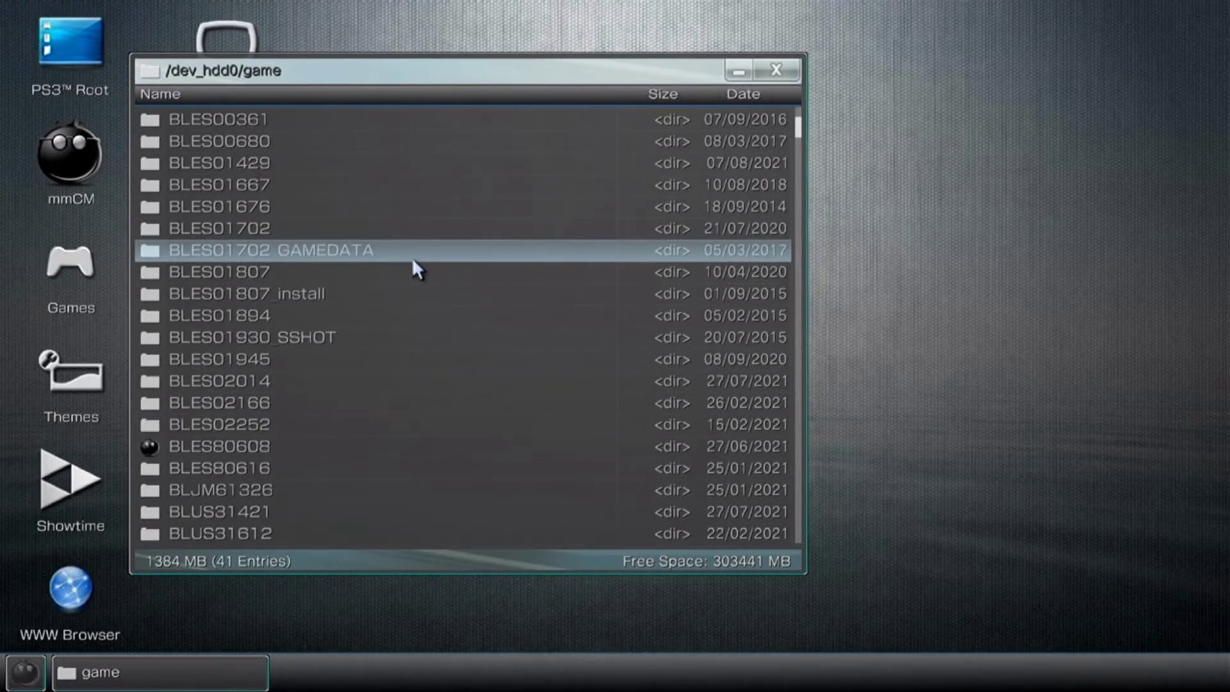
{"action": "scroll", "scroll_direction": "down", "scroll_amount": 3}
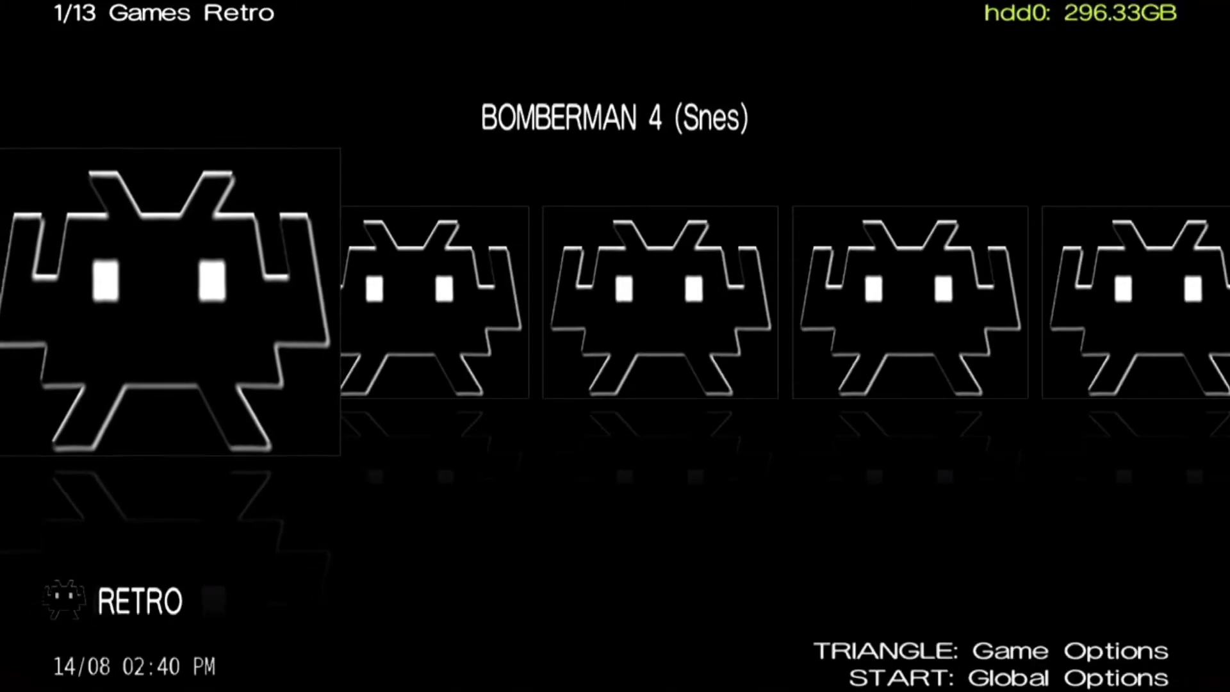
- Launch the dual-pane File Manager from Global Options > Tools
{"action": "key", "text": "Start"}
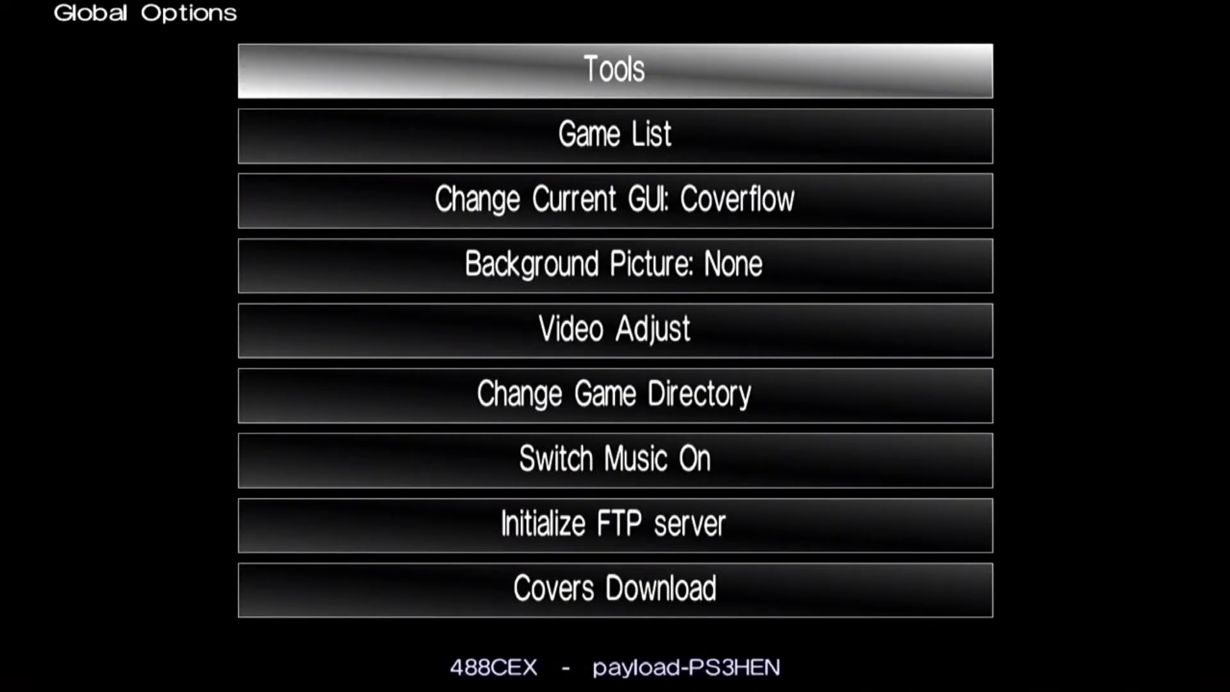
{"action": "left_click", "coordinate": [614, 71]}
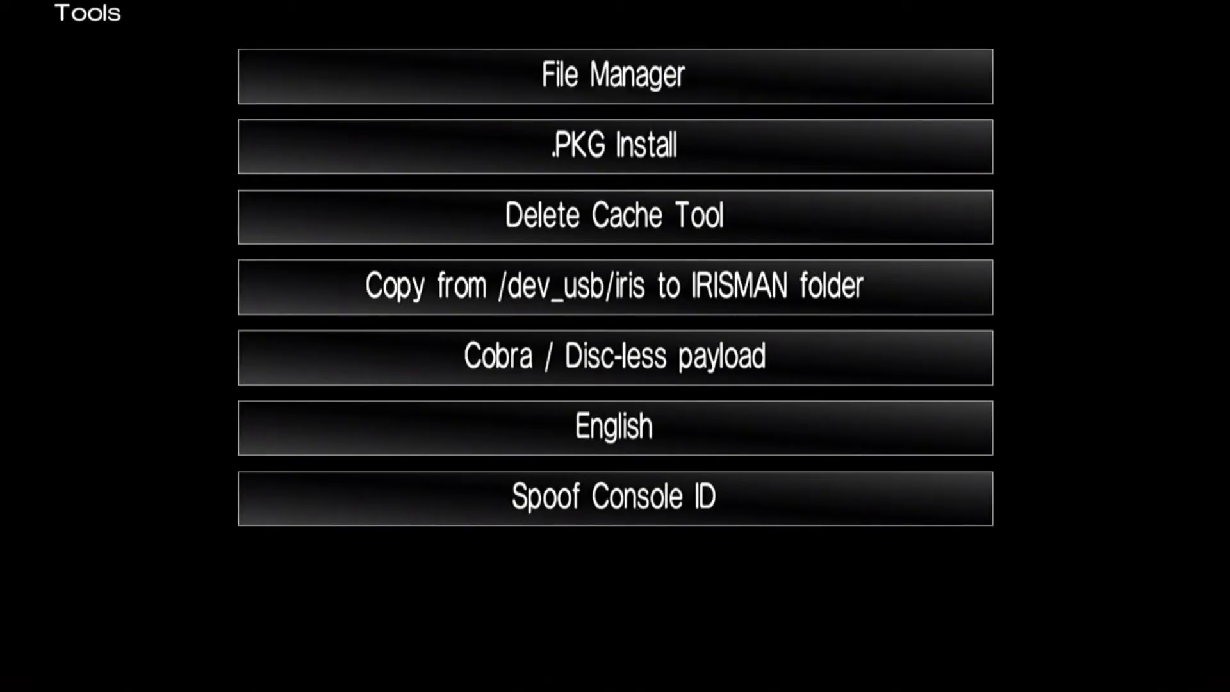
{"action": "left_click", "coordinate": [612, 76]}
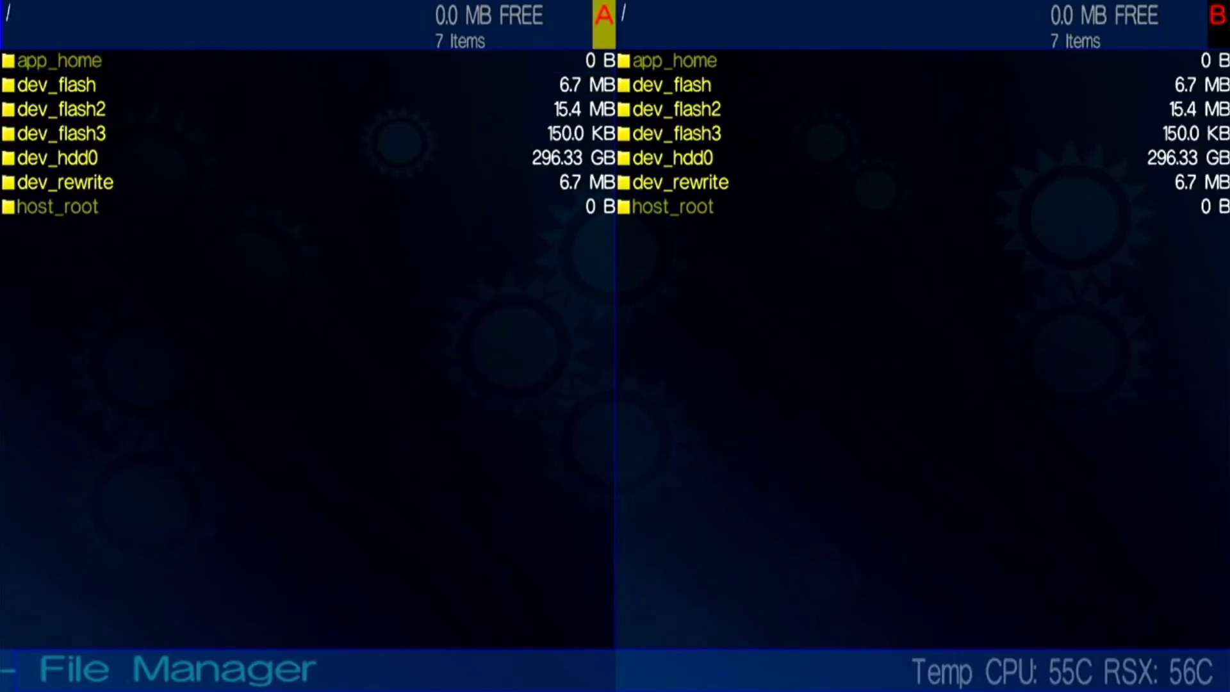
- Navigate the left panel into dev_hdd0/game, listing its 41 game ID folders
{"action": "left_click", "coordinate": [54, 158]}
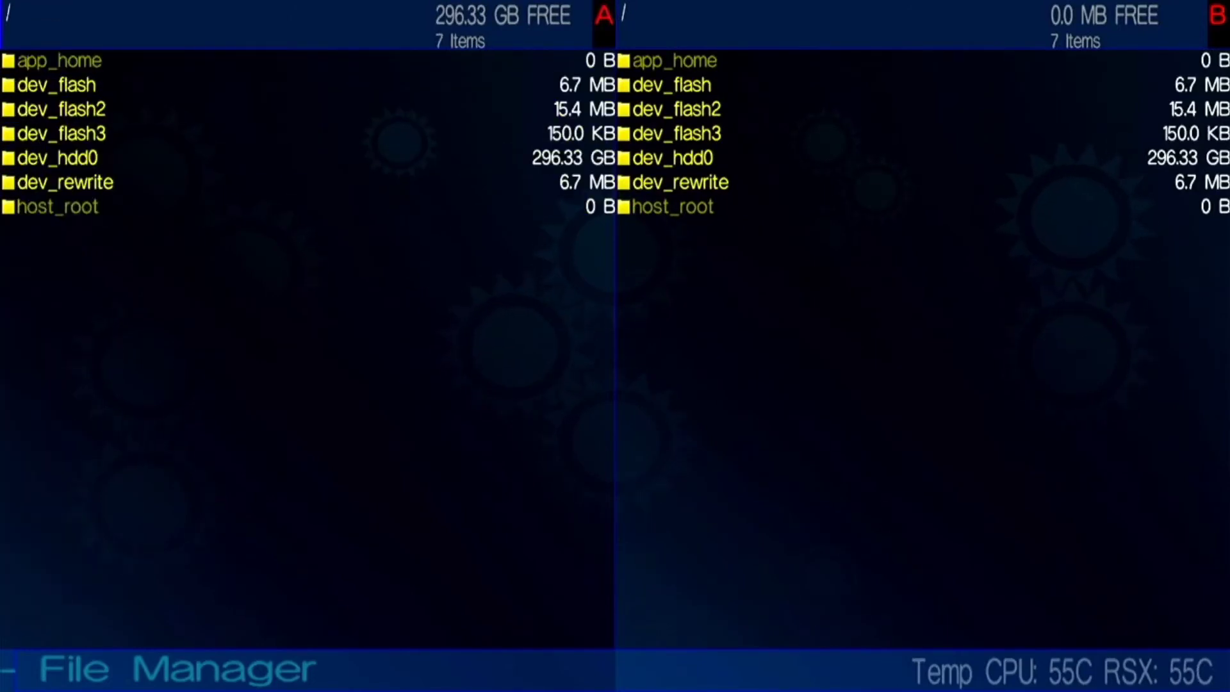
{"action": "double_click", "coordinate": [54, 158]}
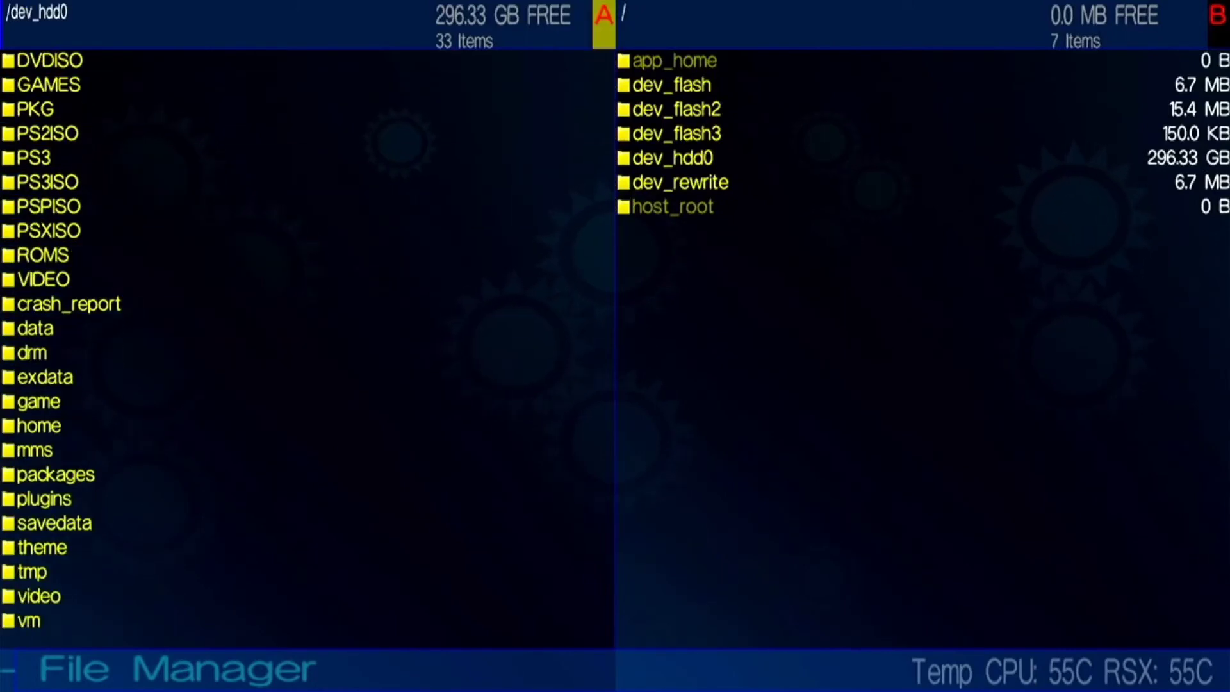
{"action": "scroll", "scroll_direction": "down", "scroll_amount": 3}
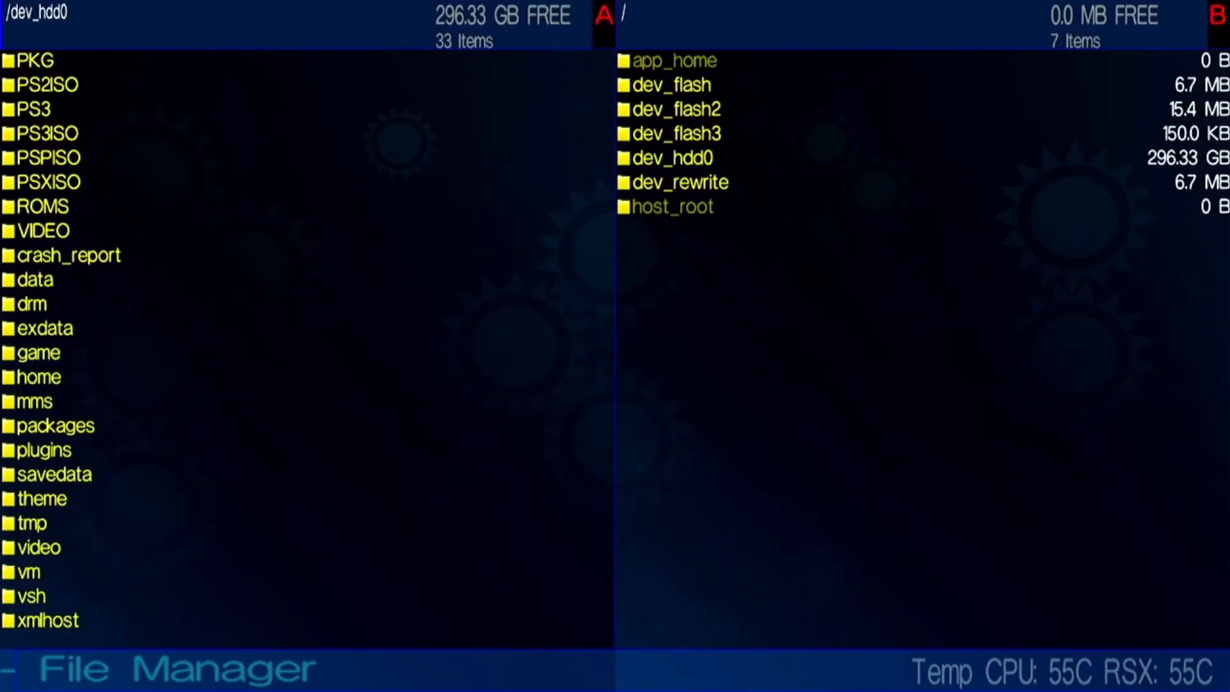
{"action": "double_click", "coordinate": [38, 352]}
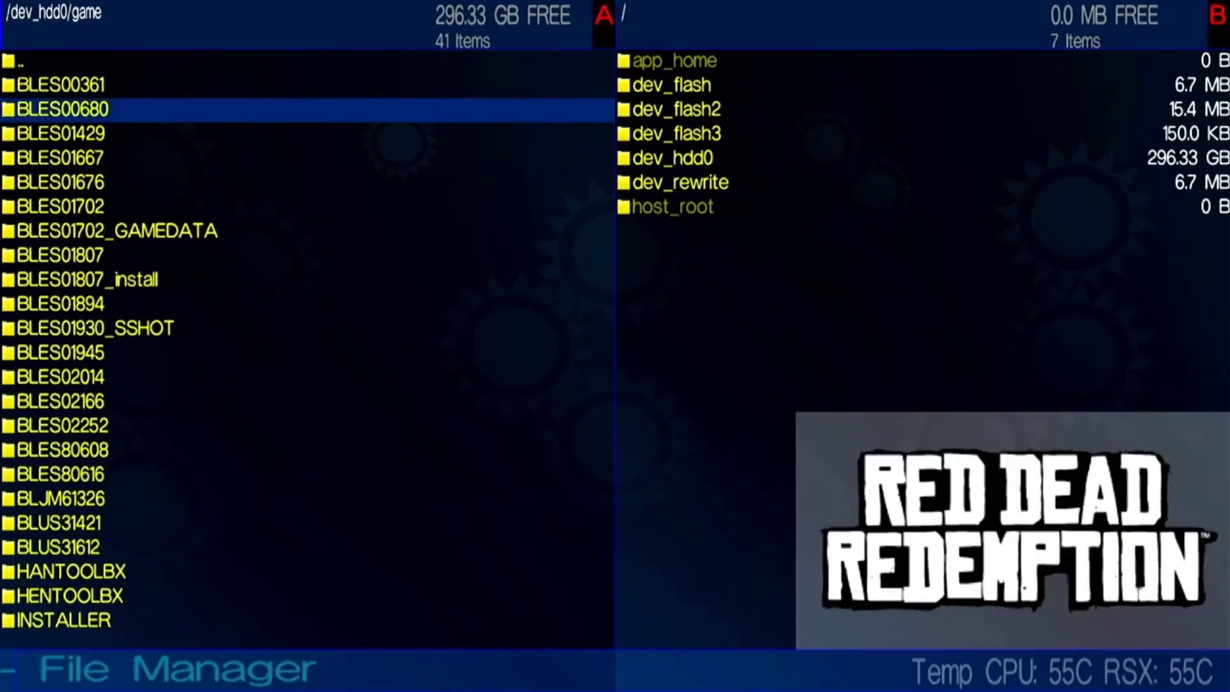
- Preview covers for BLES01702 (Tekken), BLES01807 (GTA V) and BLES01894 (Need for Speed Rivals)
{"action": "key", "text": "Down"}
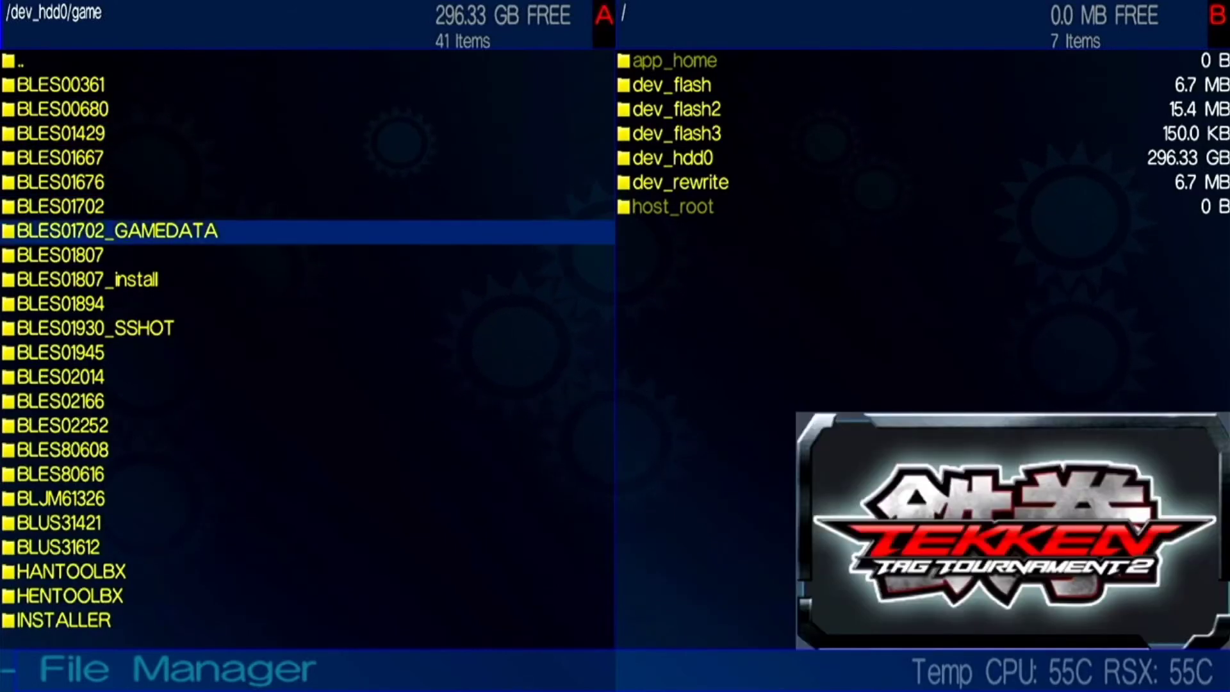
{"action": "key", "text": "Down"}
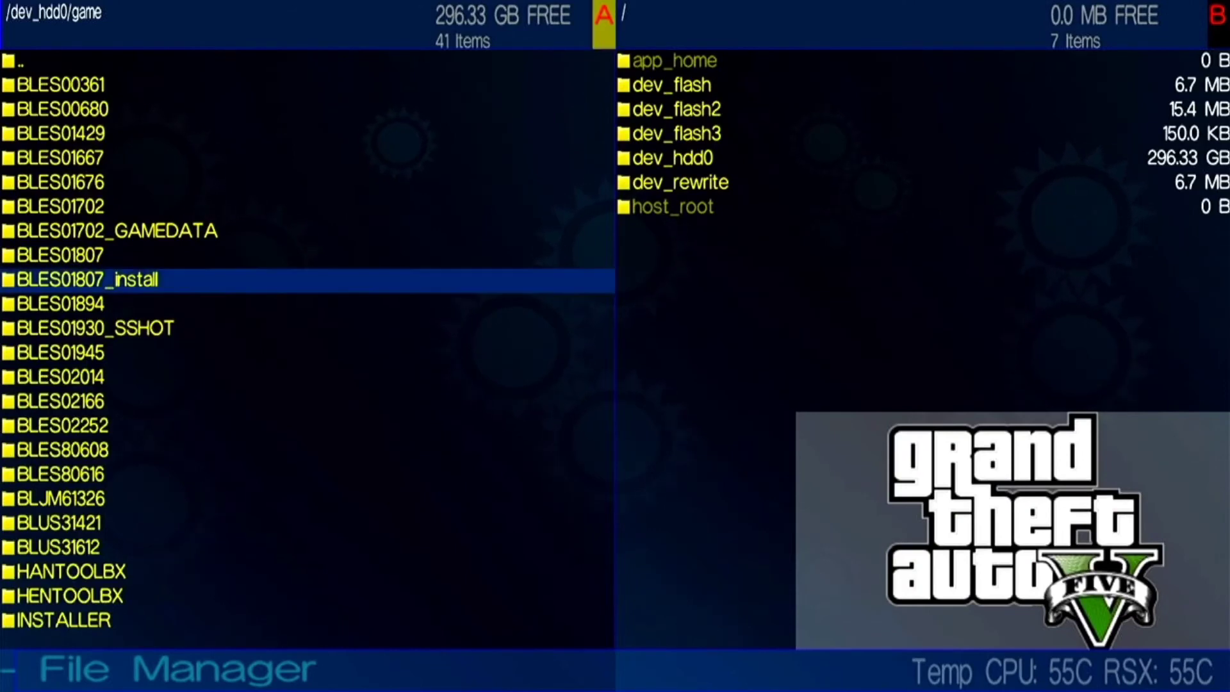
{"action": "key", "text": "Down"}
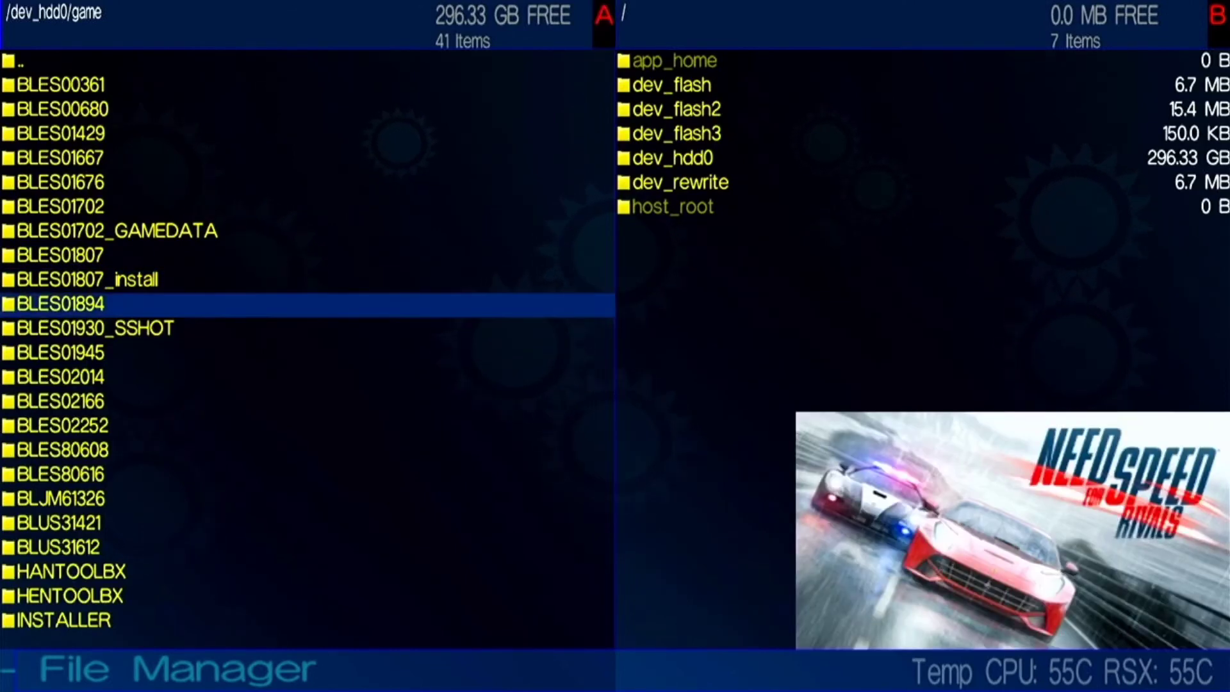